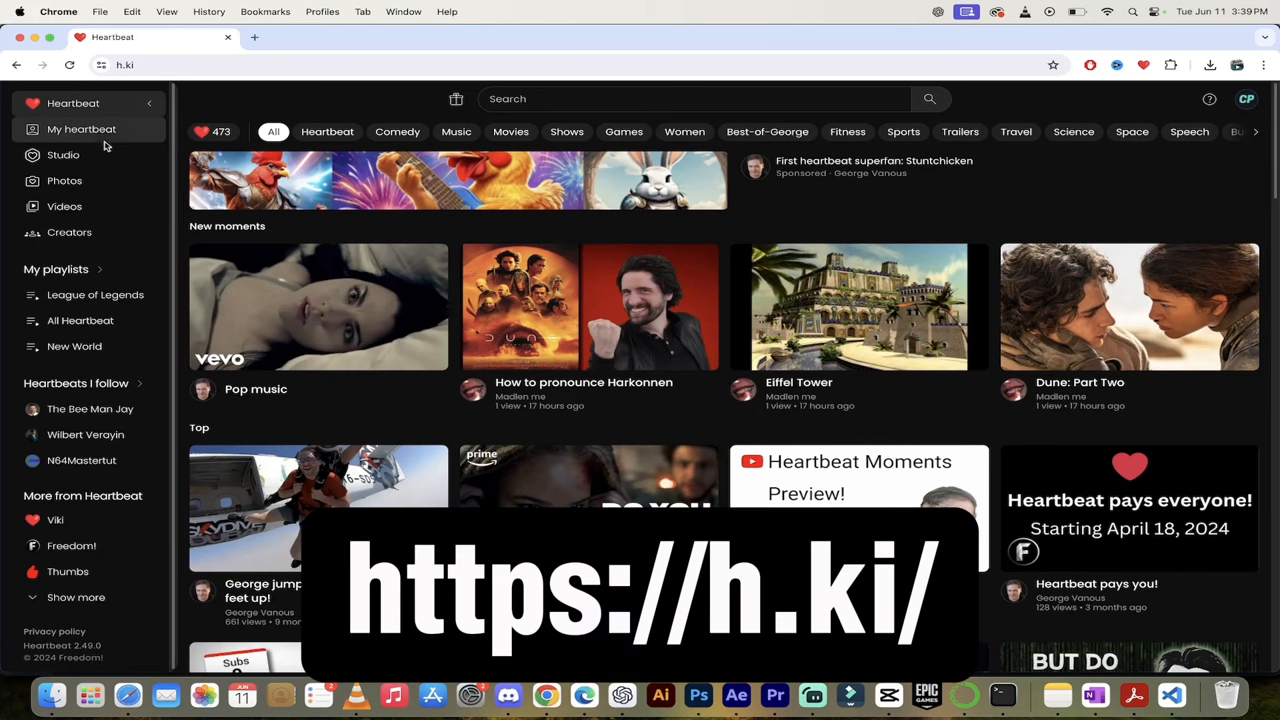
pyautogui.moveTo(82, 128)
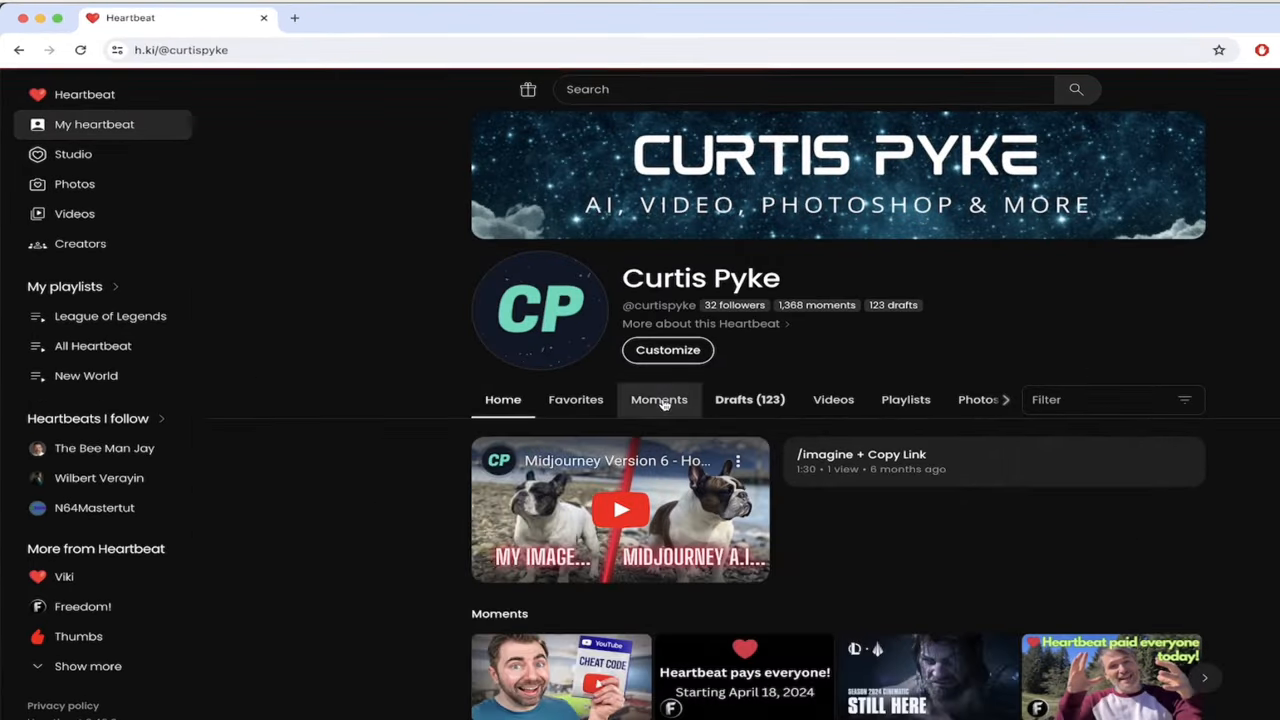
# Step: Show the Moments grid and scroll to the Dragon Age: The Veilguard thumbnails
pyautogui.click(660, 400)
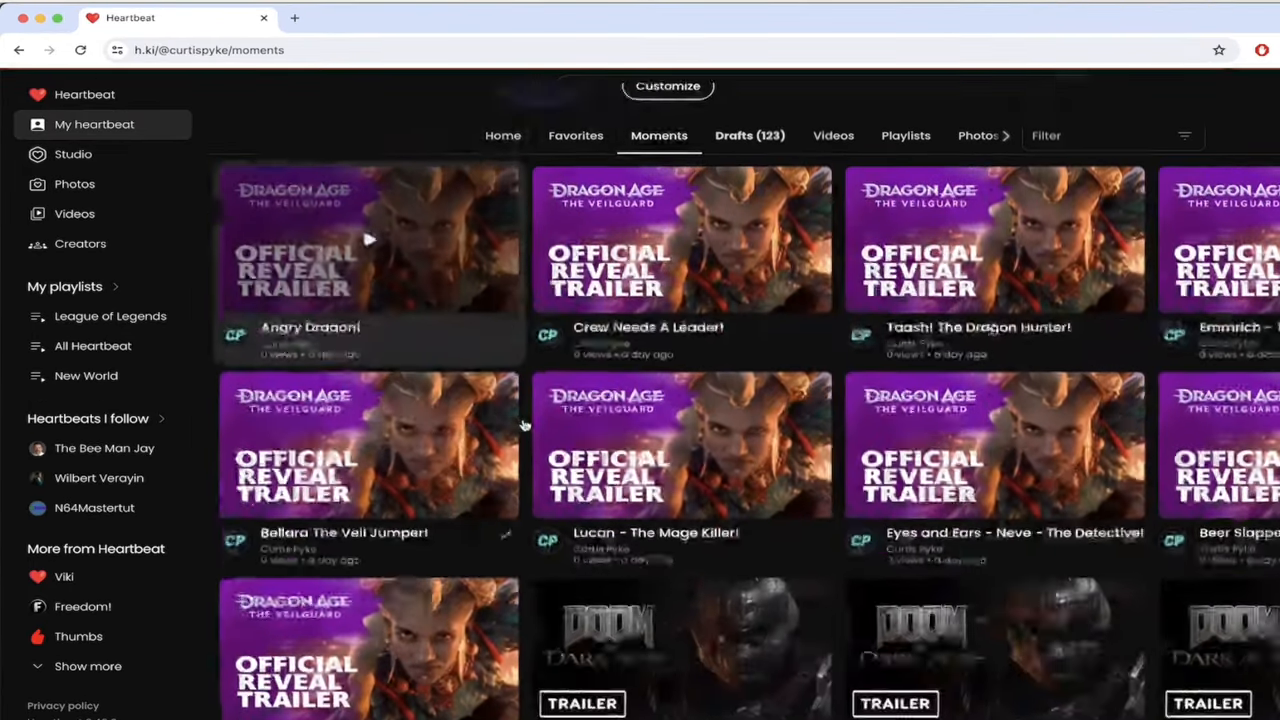
pyautogui.scroll(-3)
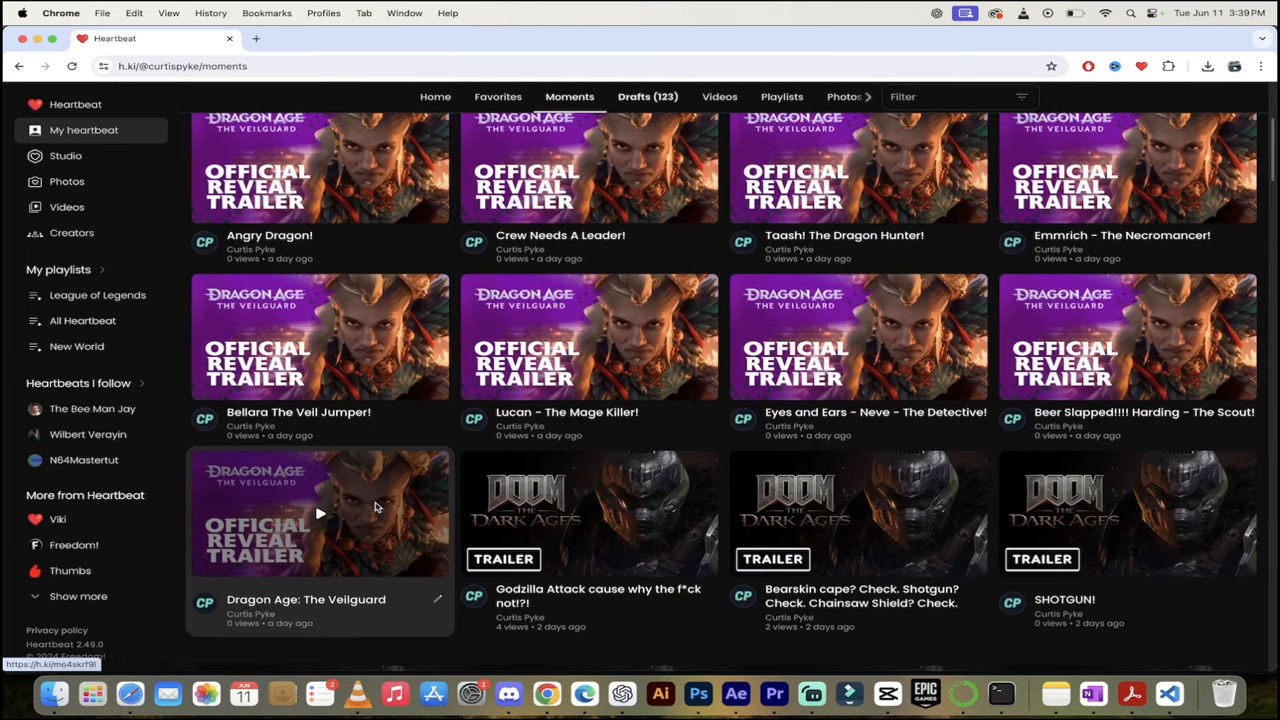
pyautogui.moveTo(324, 516)
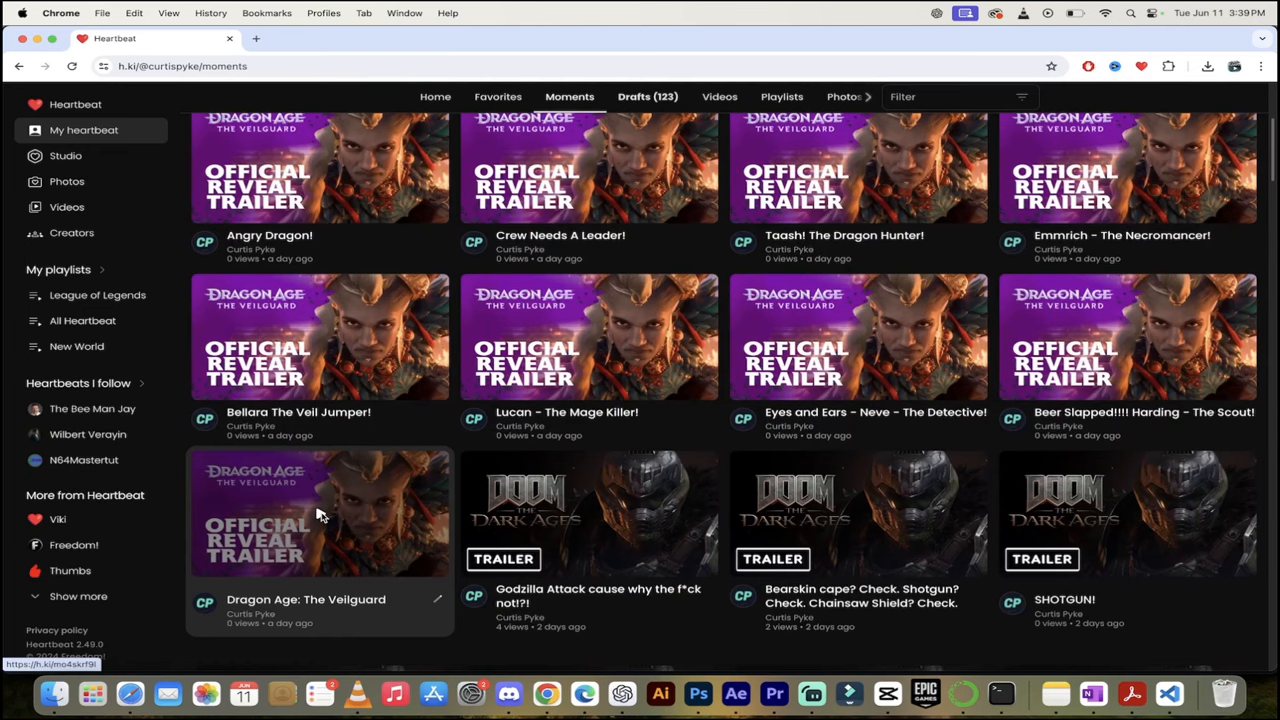
# Step: Play the Dragon Age: The Veilguard trailer moment and pause it at 0:10
pyautogui.click(320, 512)
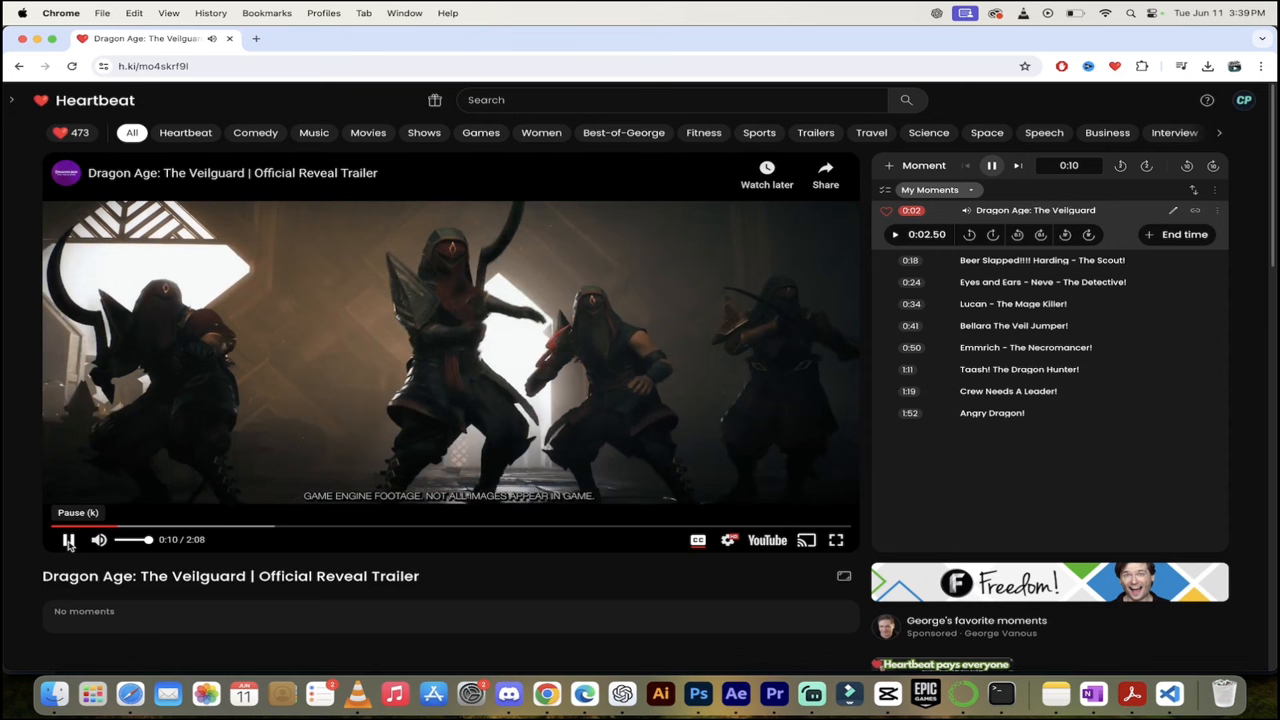
pyautogui.click(68, 540)
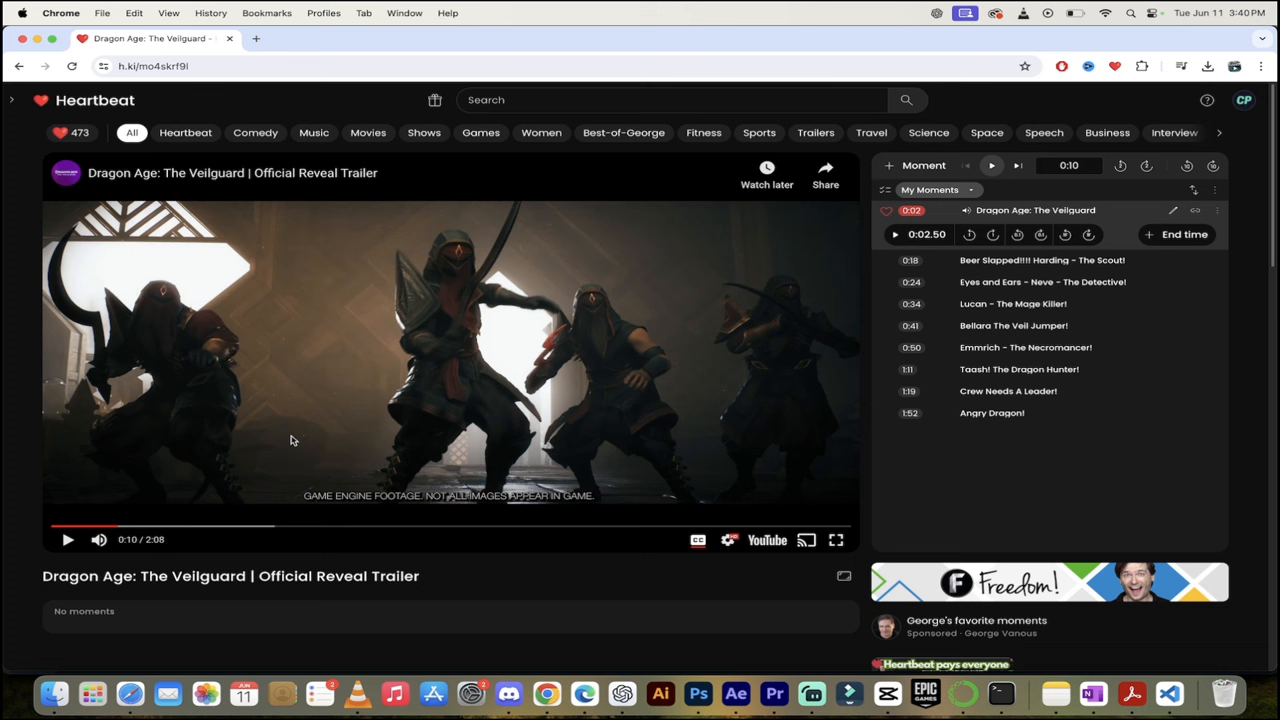
pyautogui.moveTo(490, 400)
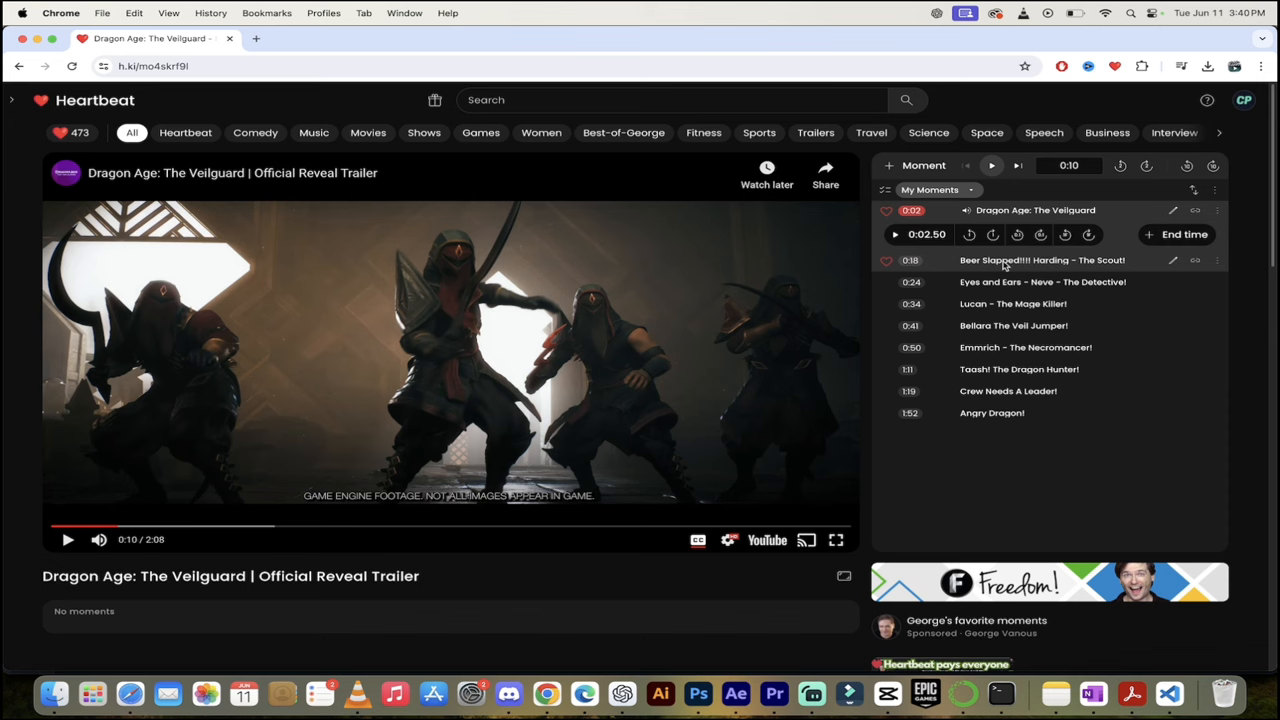
# Step: Step through the Harding, Neve and Lucan - The Mage Killer! moments, pausing on each scene
pyautogui.click(1044, 260)
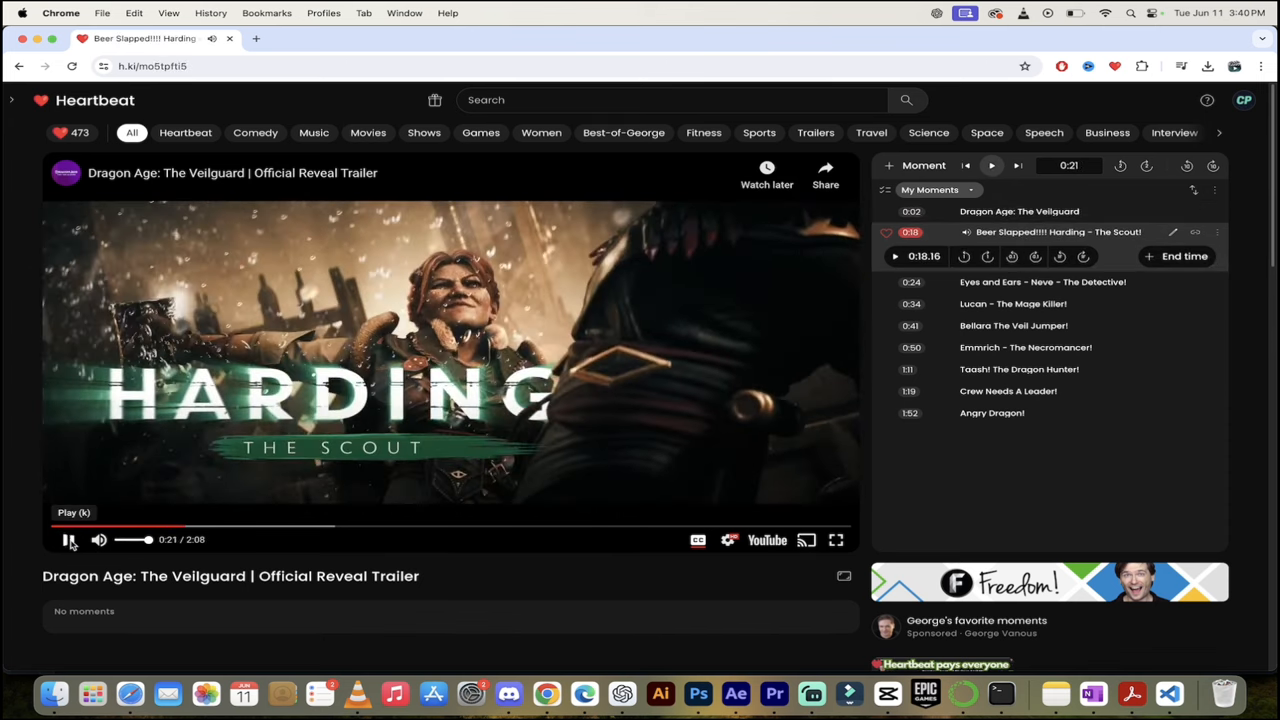
pyautogui.click(68, 540)
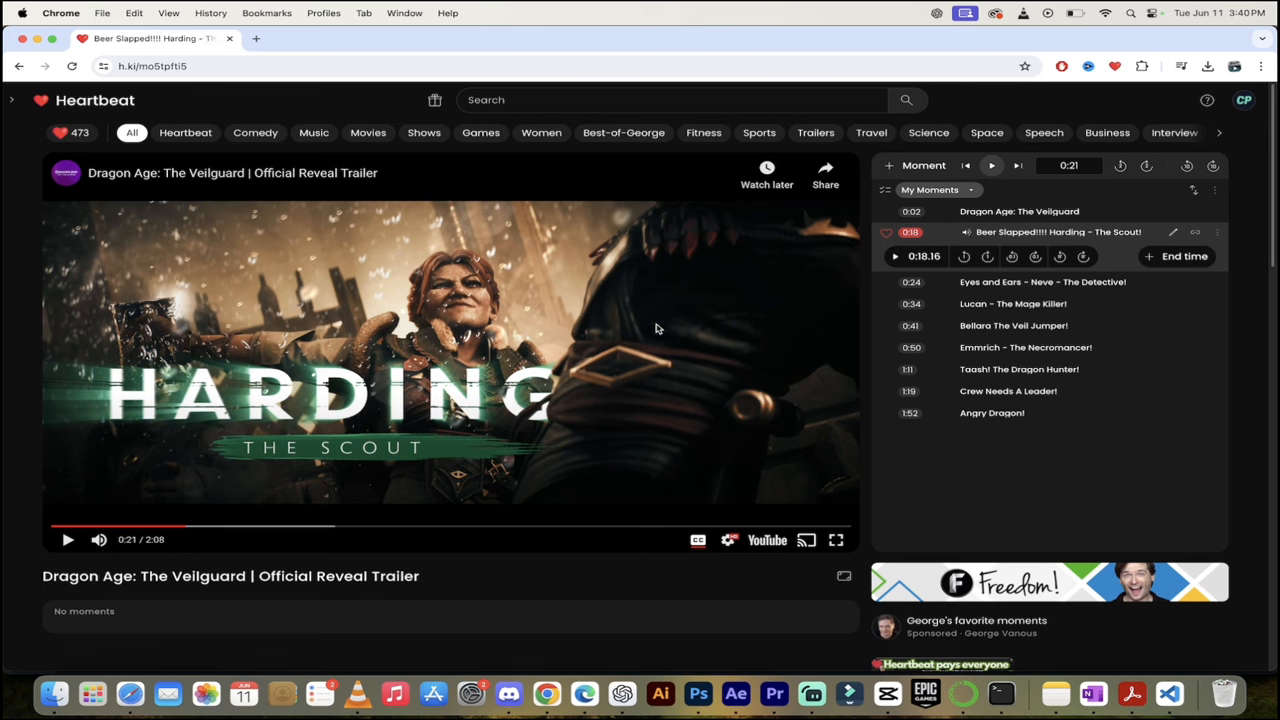
pyautogui.moveTo(744, 380)
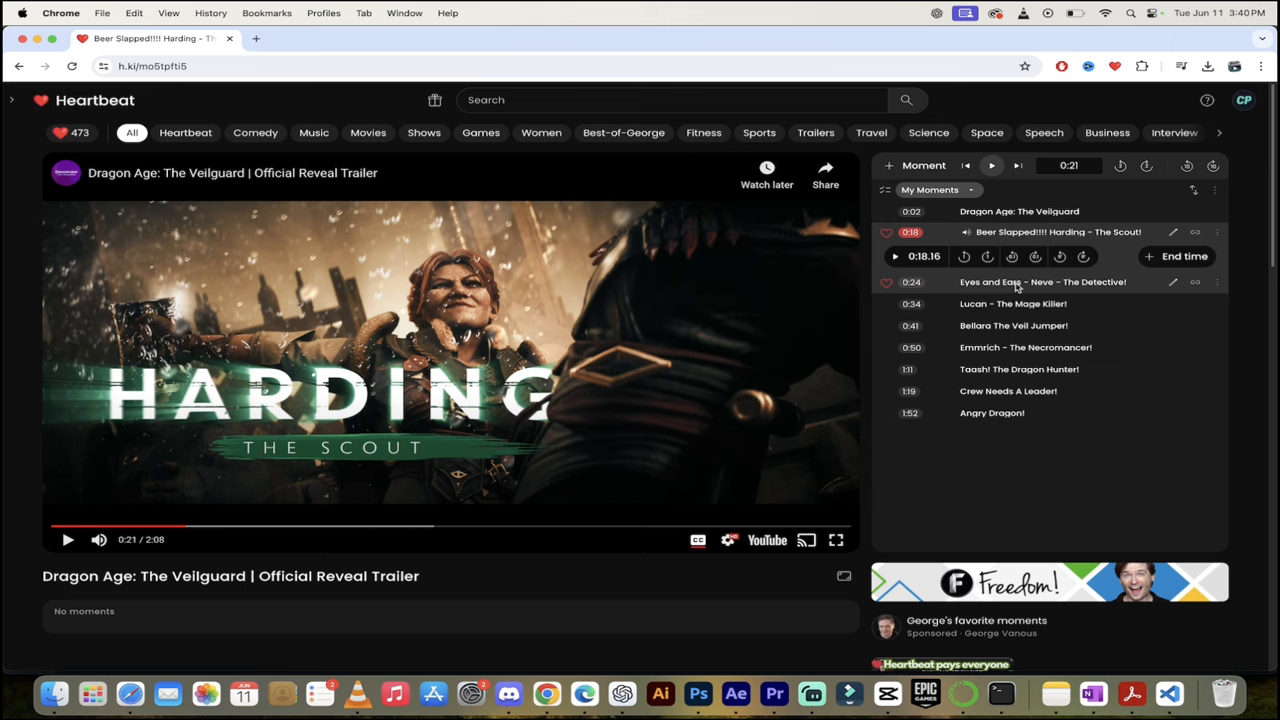
pyautogui.click(1044, 280)
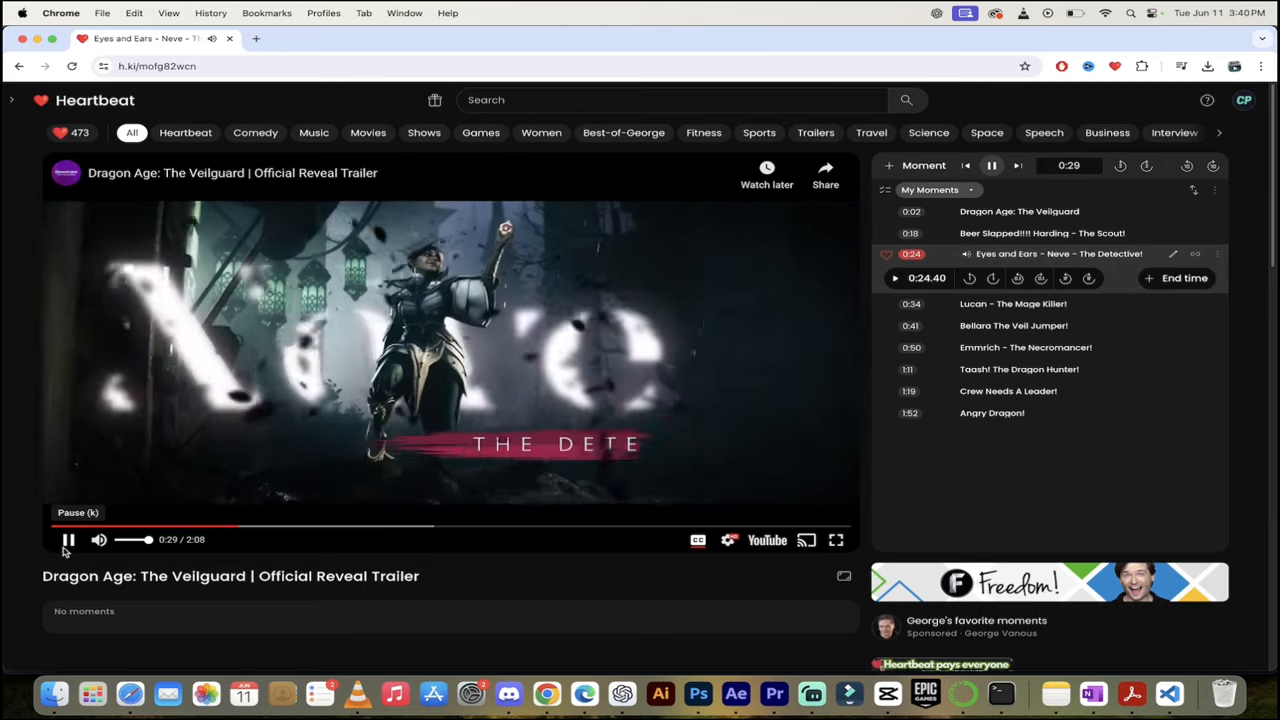
pyautogui.click(68, 540)
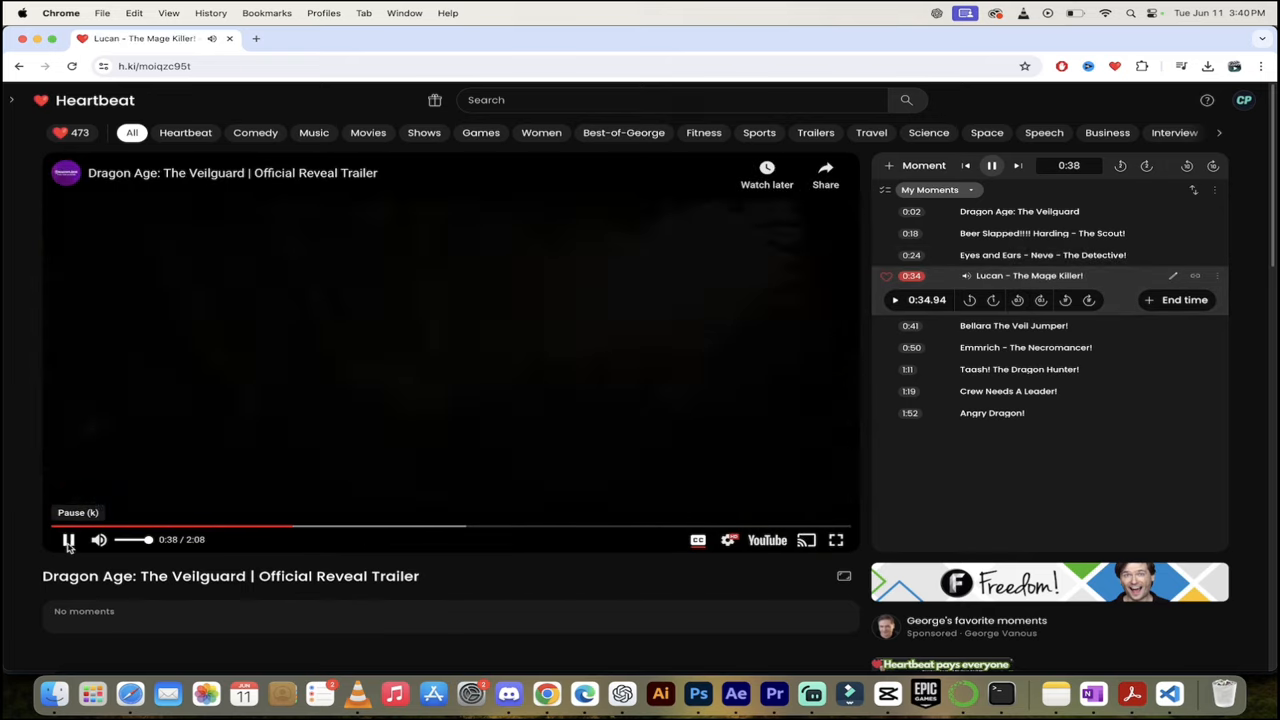
pyautogui.click(68, 540)
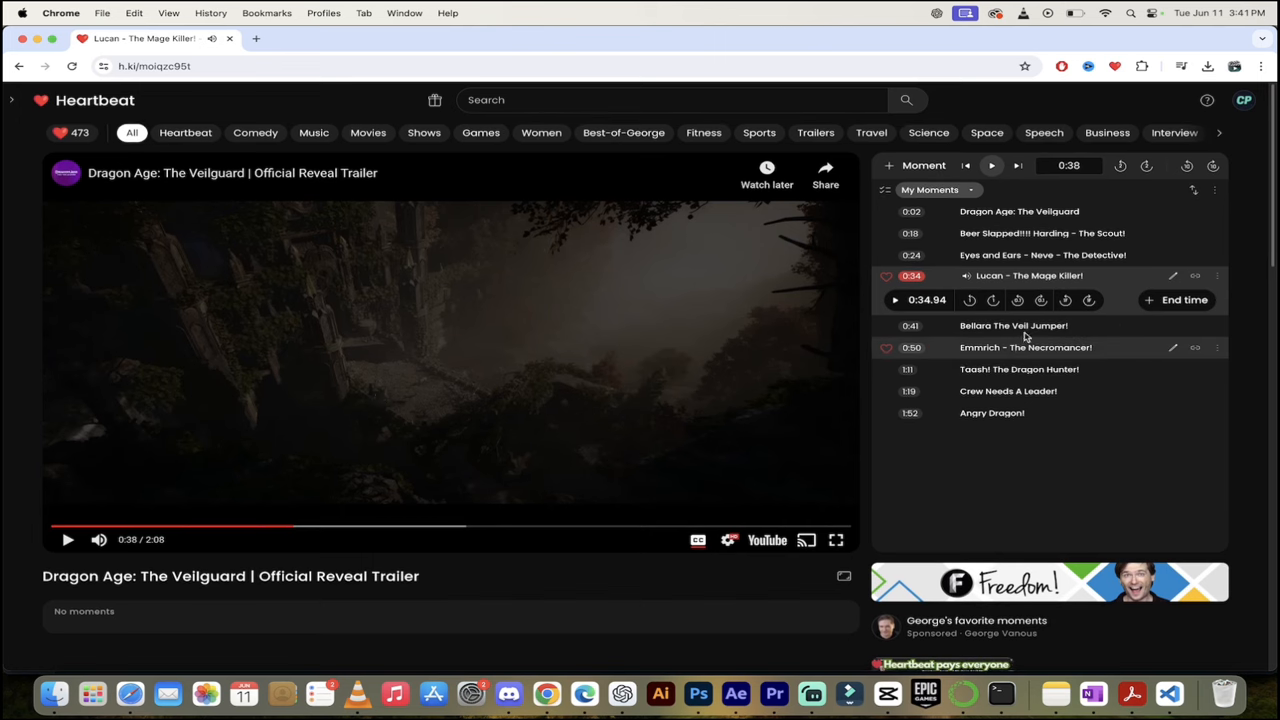
pyautogui.moveTo(1024, 324)
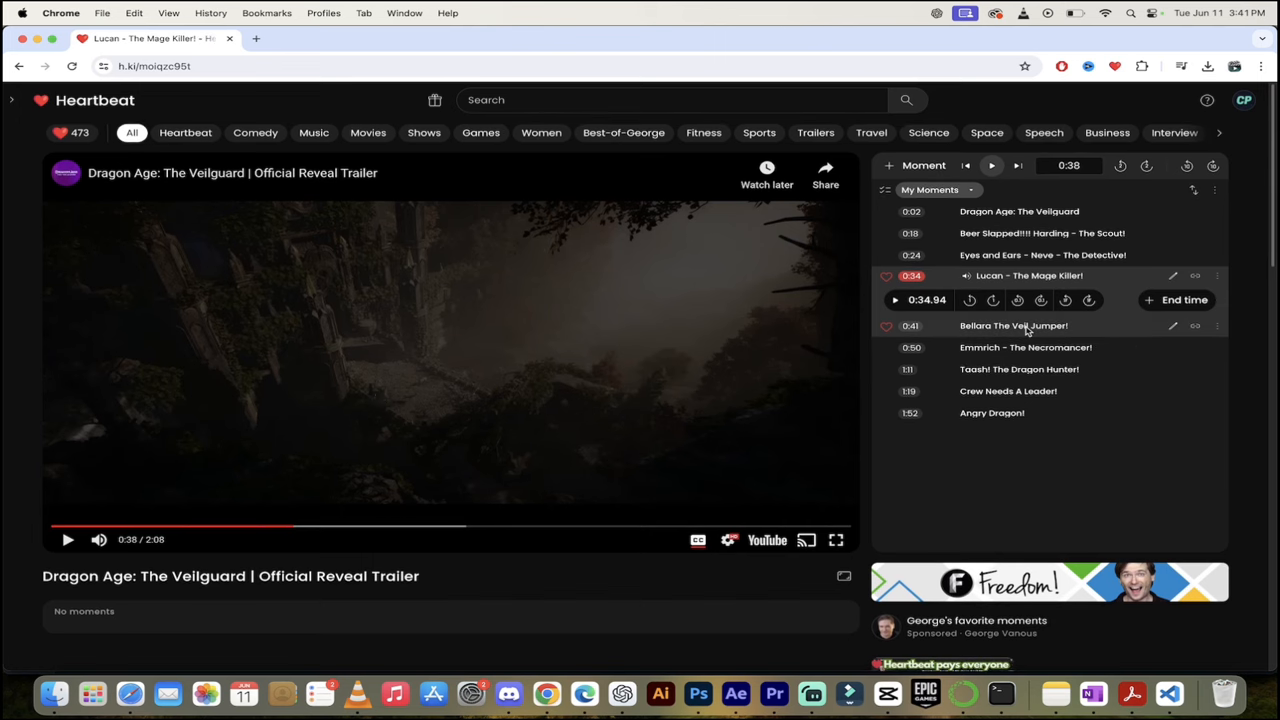
# Step: Jump to the Bellara The Veil Jumper! moment and pause at 0:46
pyautogui.click(1012, 324)
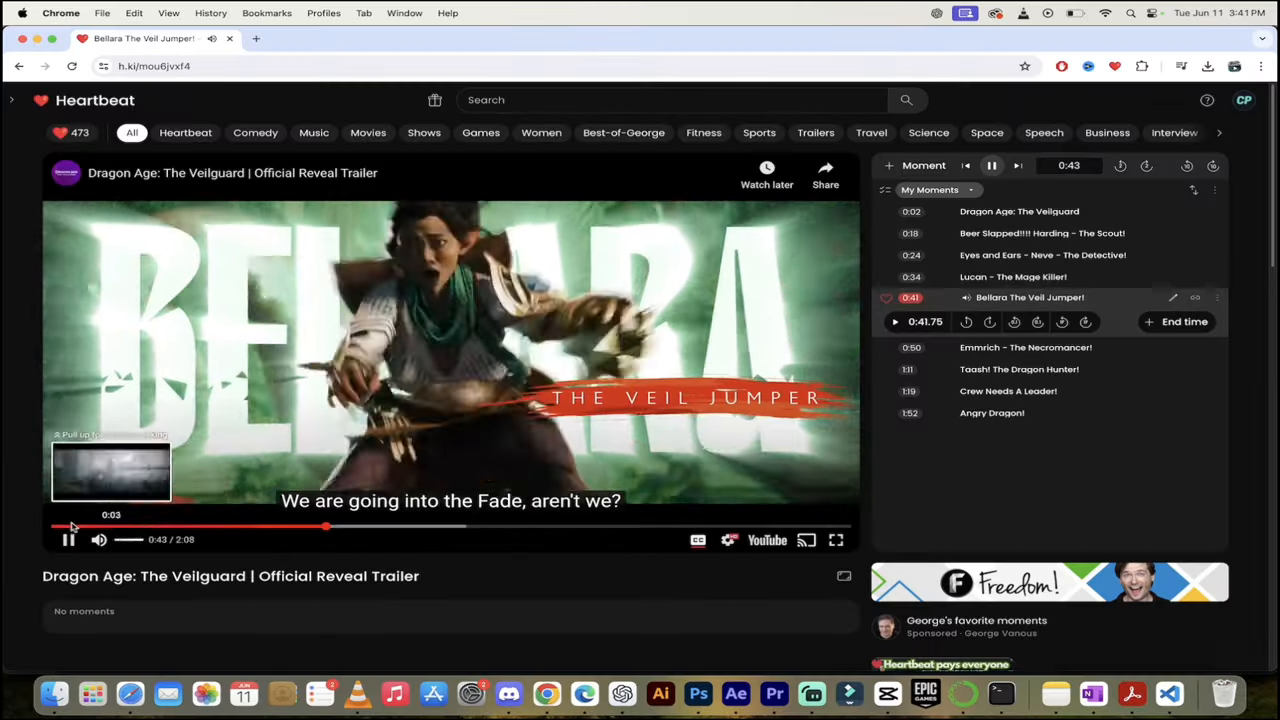
pyautogui.click(68, 540)
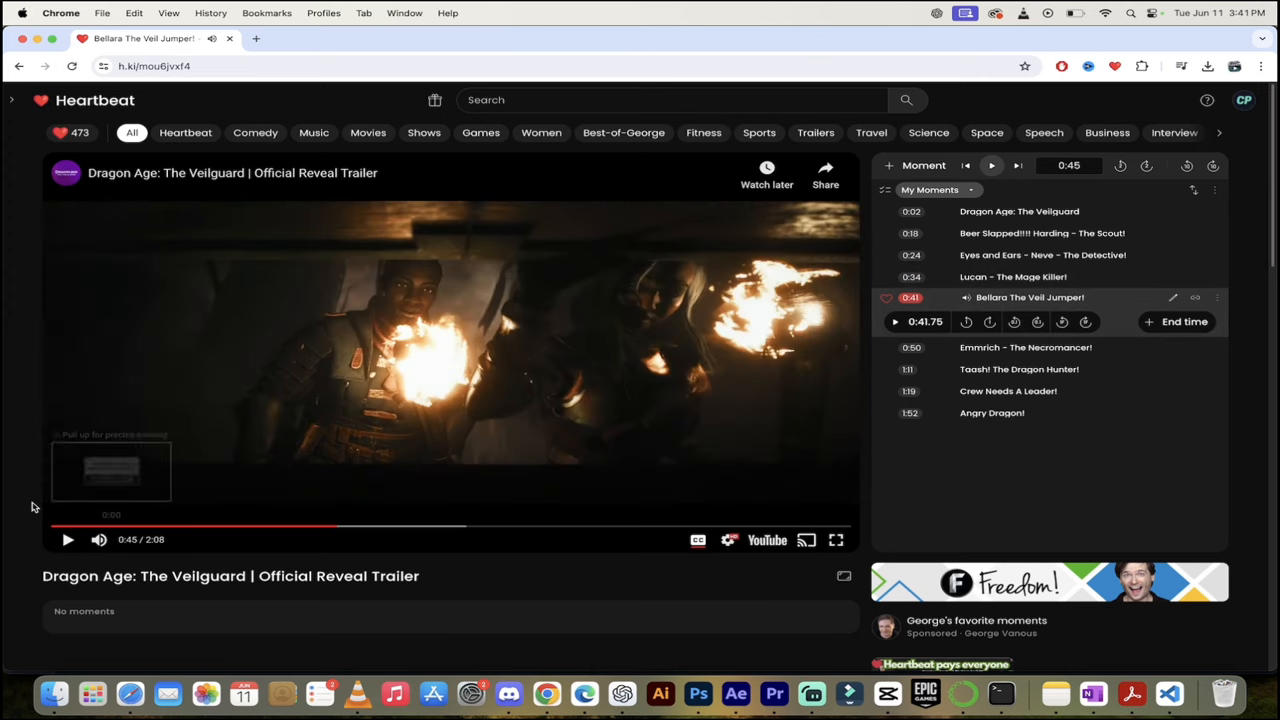
pyautogui.moveTo(564, 444)
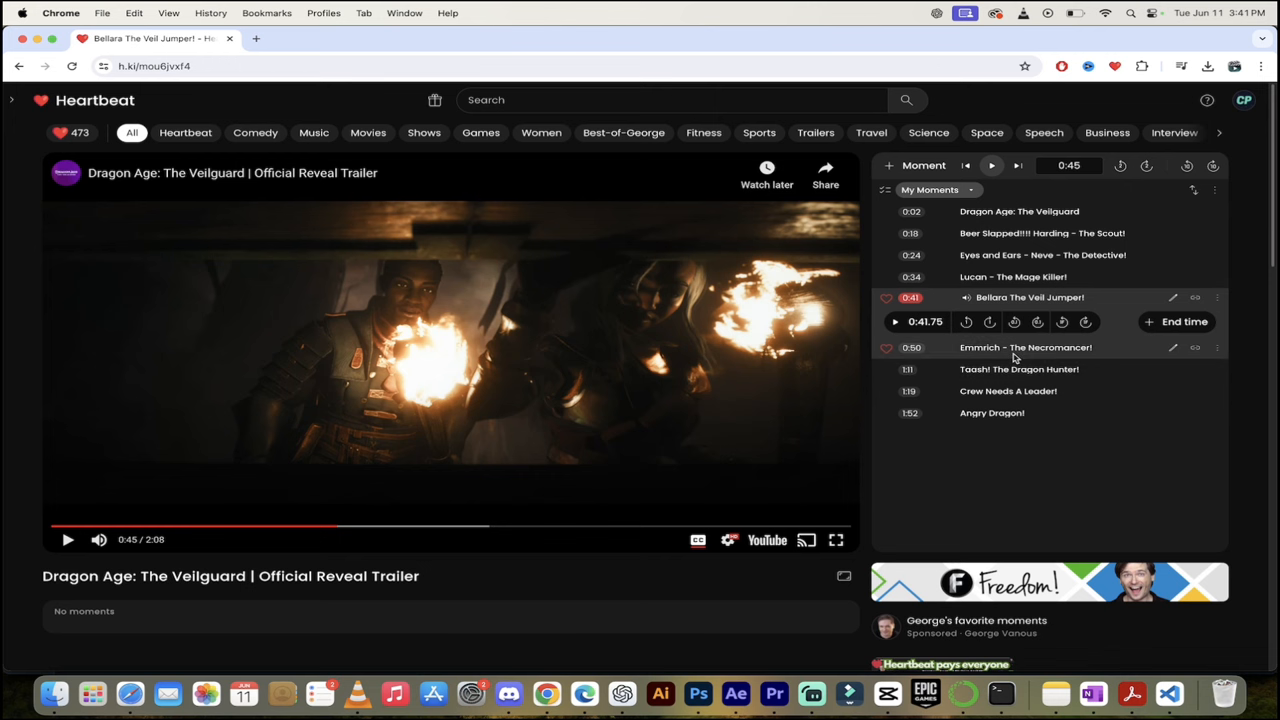
pyautogui.moveTo(1000, 356)
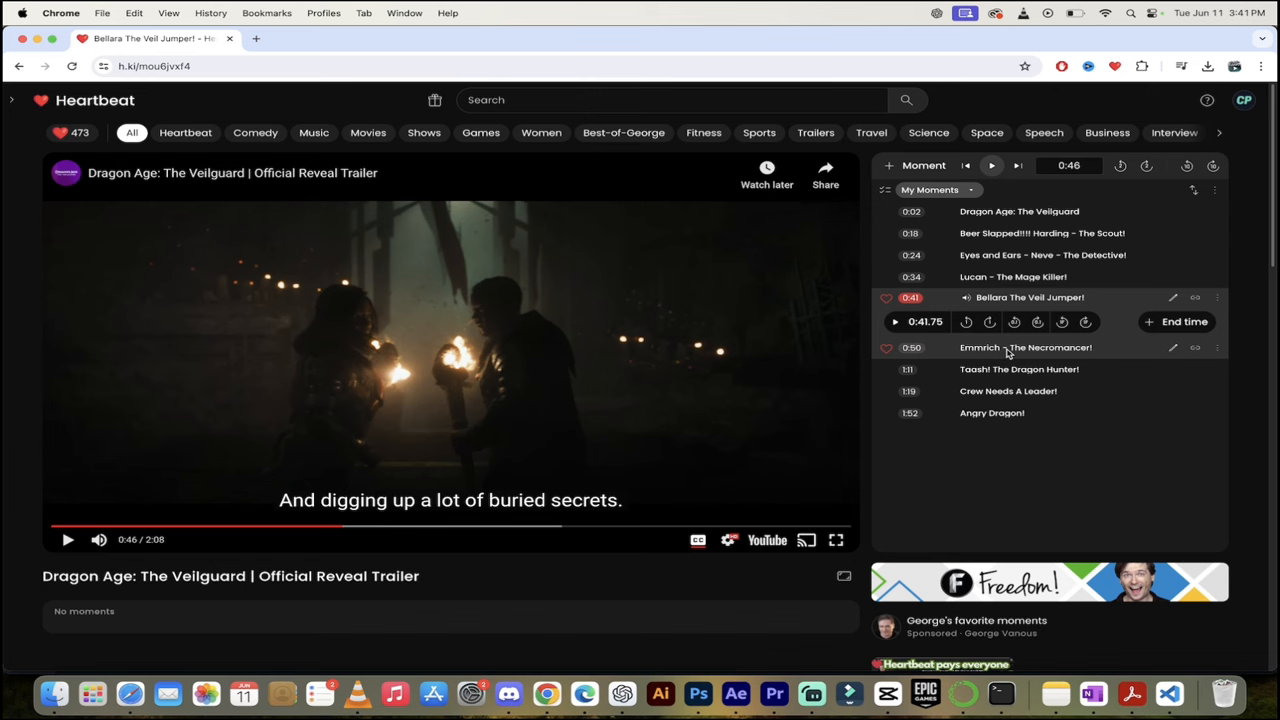
# Step: Jump to the Emmrich - The Necromancer! moment and pause at 0:57
pyautogui.click(1024, 348)
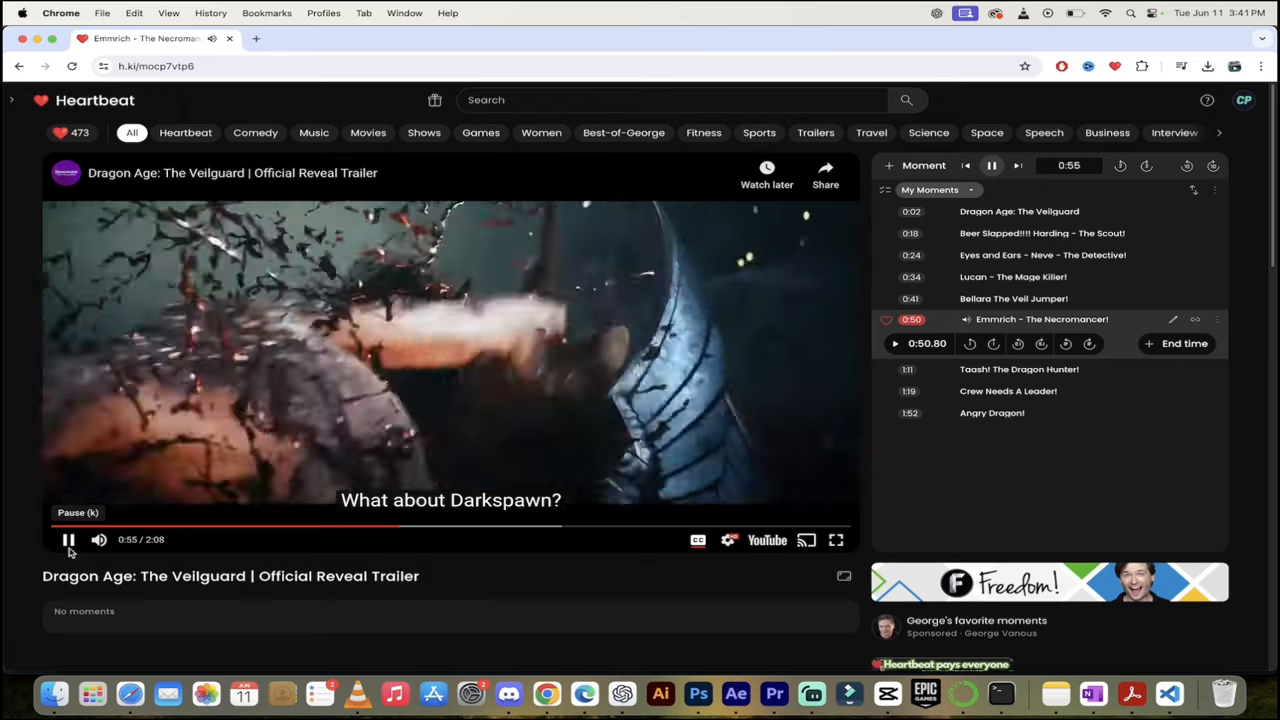
pyautogui.click(68, 540)
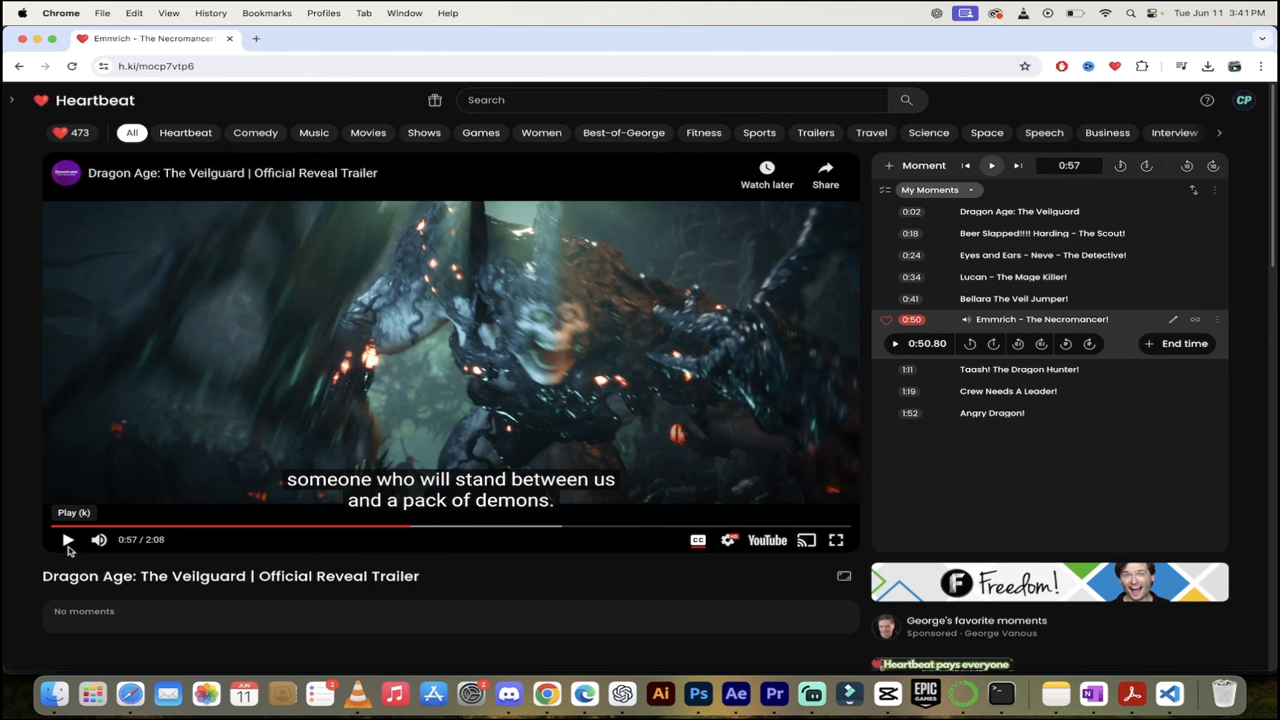
pyautogui.moveTo(38, 492)
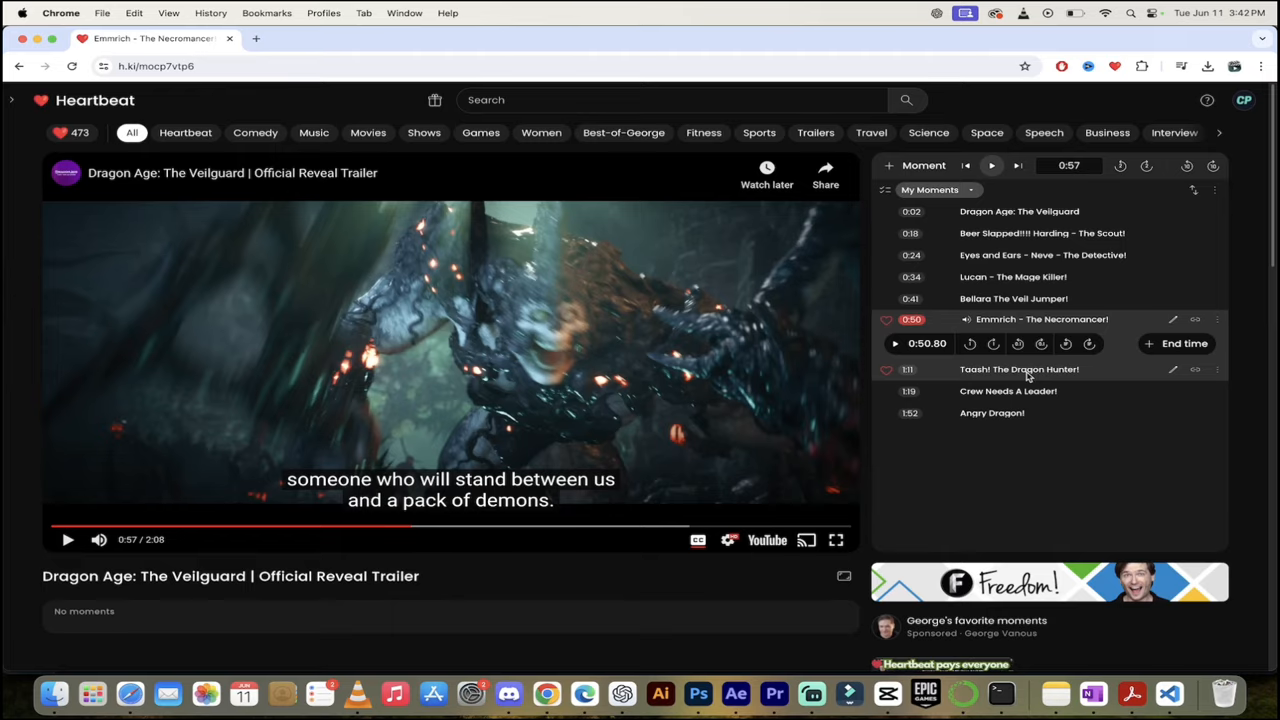
# Step: Jump to the Taash! The Dragon Hunter! moment and pause around 1:17
pyautogui.click(1020, 368)
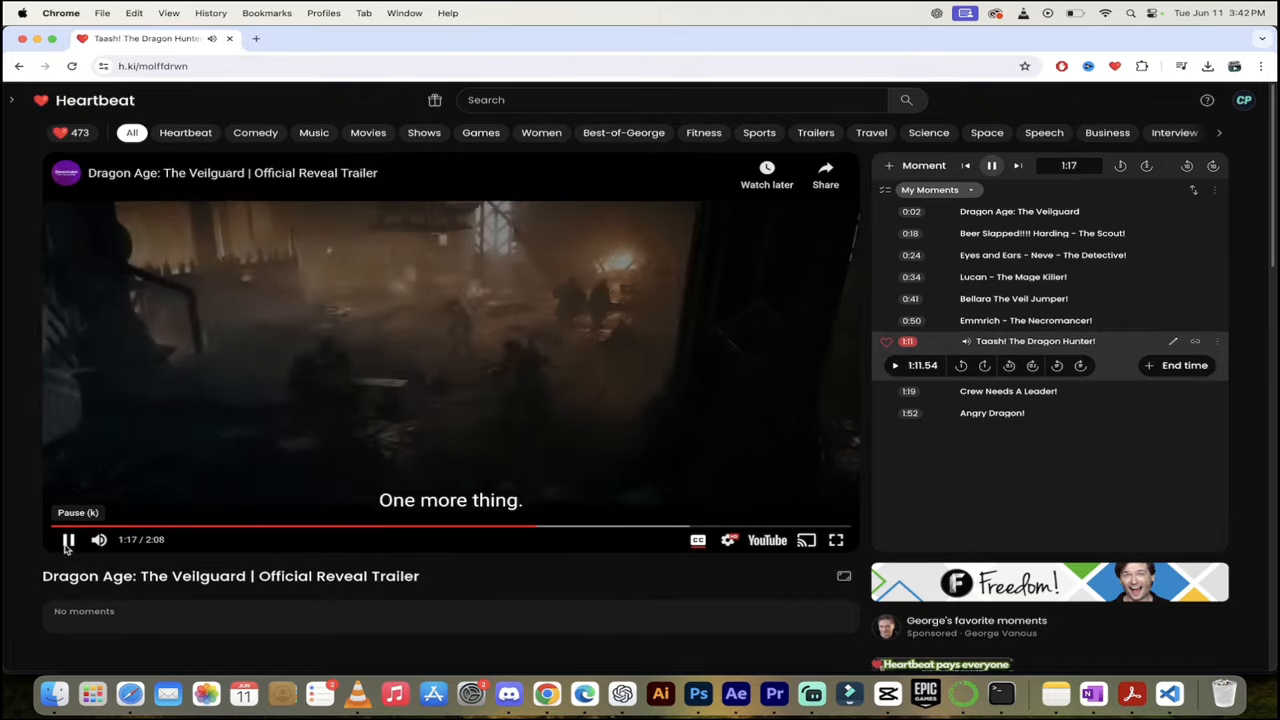
pyautogui.click(68, 540)
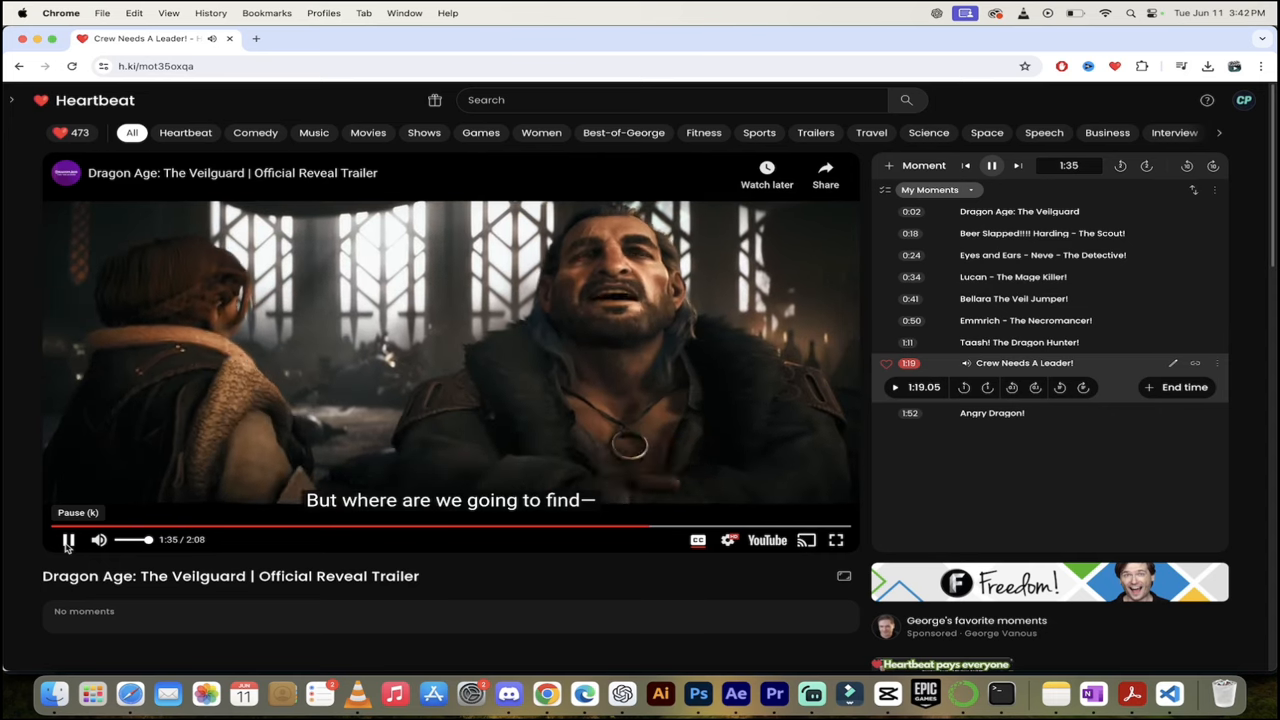
# Step: Let the Crew Needs A Leader! scene play on, pausing and resuming until stopping at 1:51
pyautogui.click(68, 540)
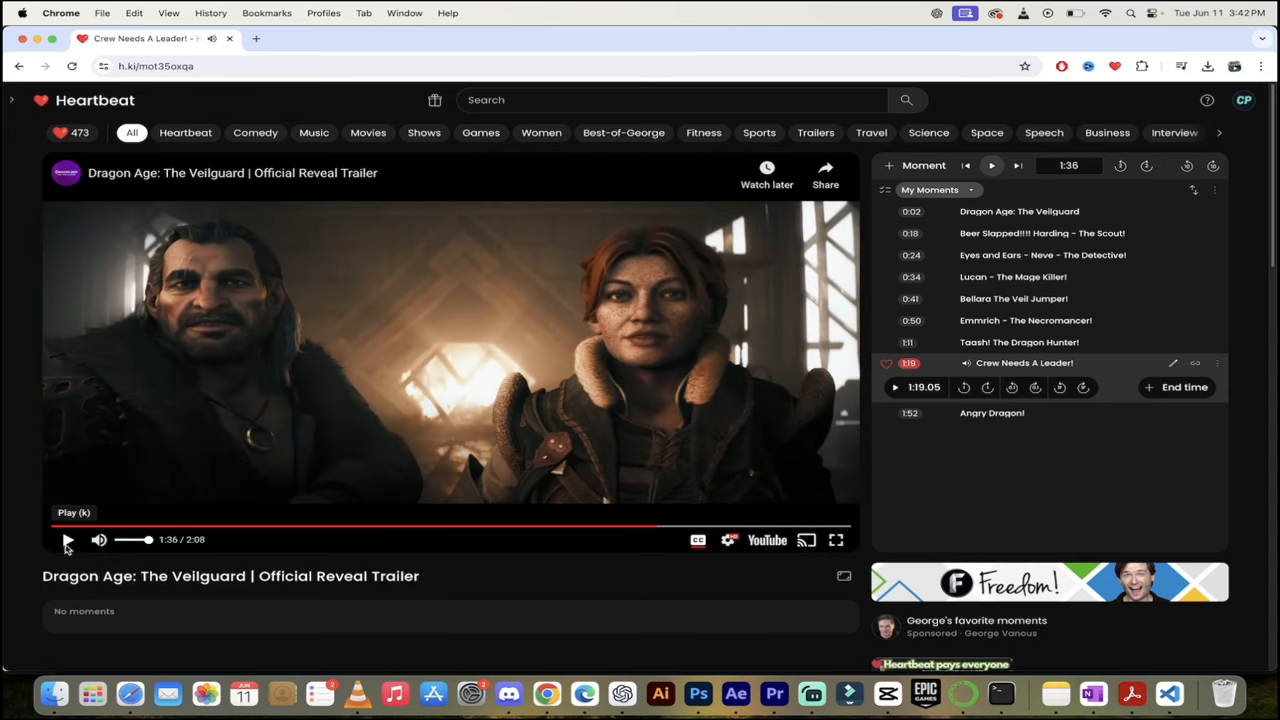
pyautogui.click(68, 540)
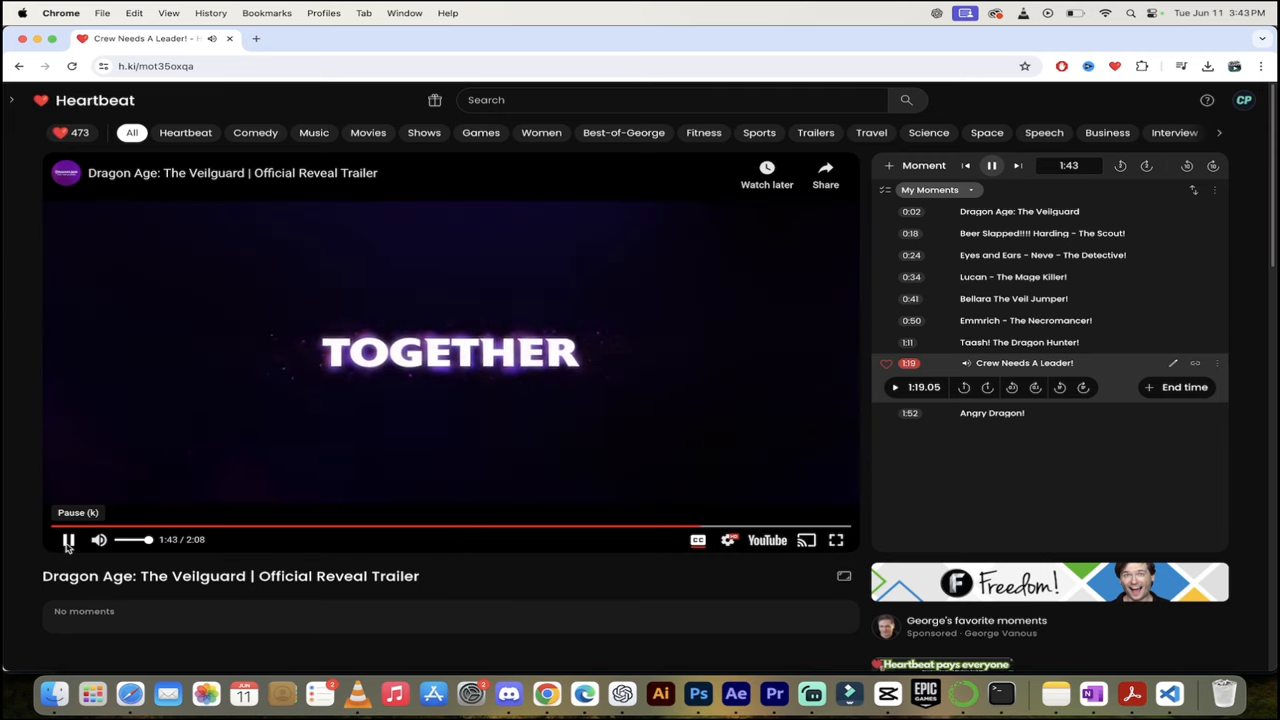
pyautogui.click(68, 540)
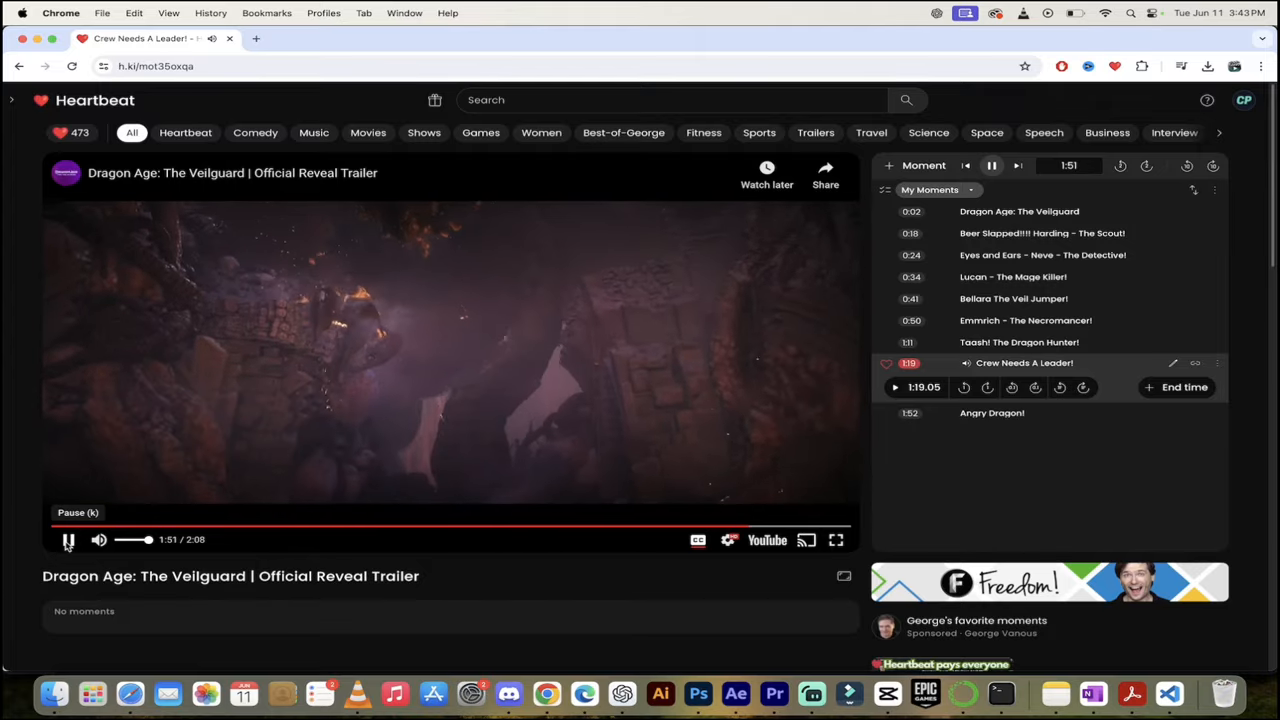
pyautogui.click(68, 540)
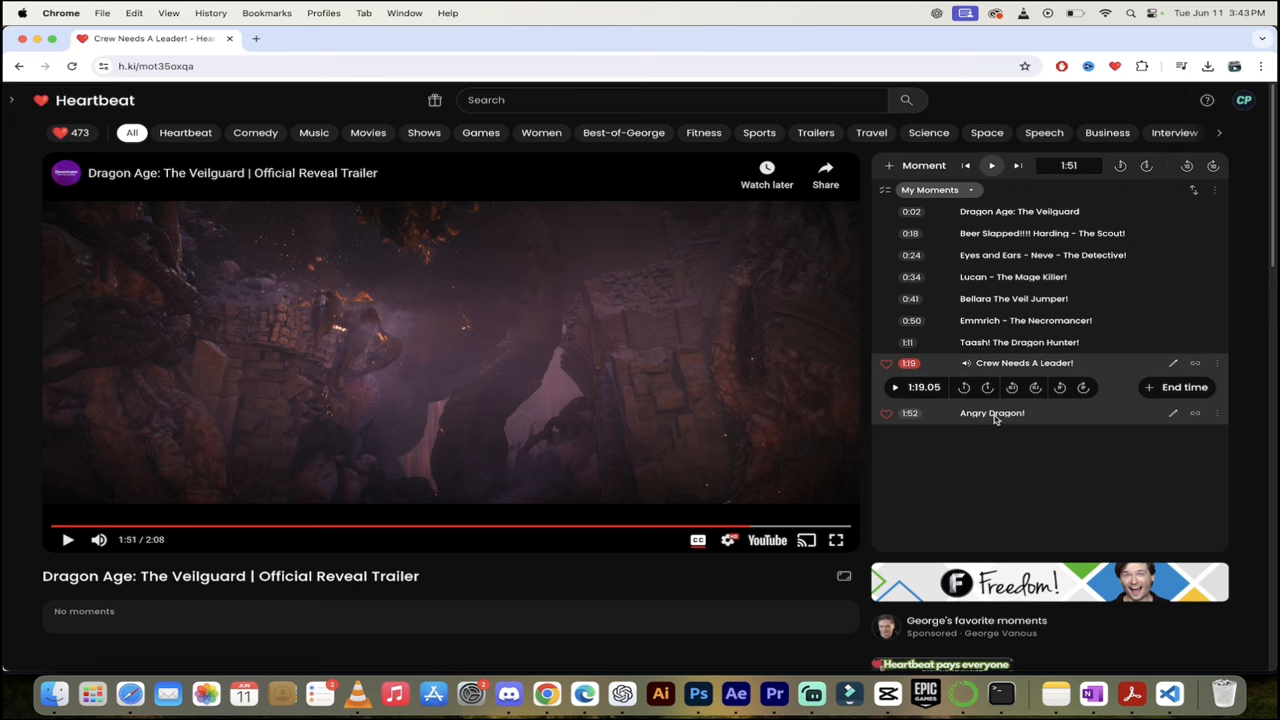
pyautogui.moveTo(996, 418)
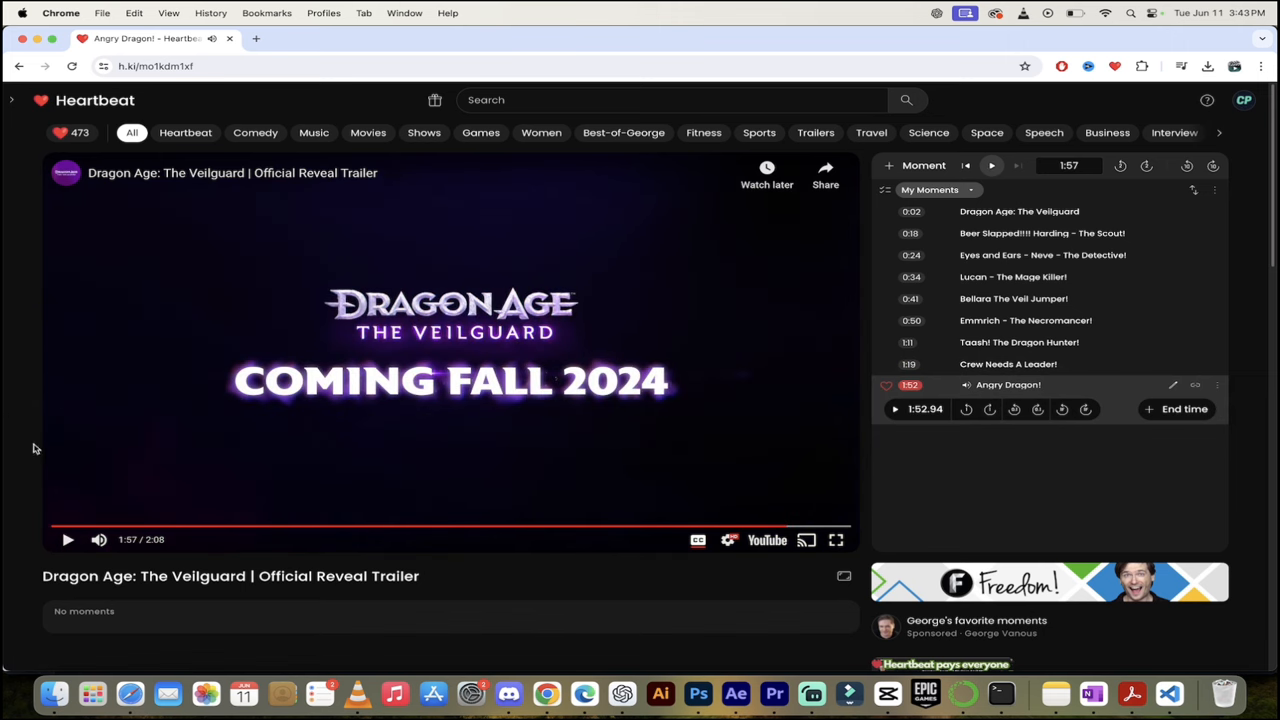
pyautogui.moveTo(400, 420)
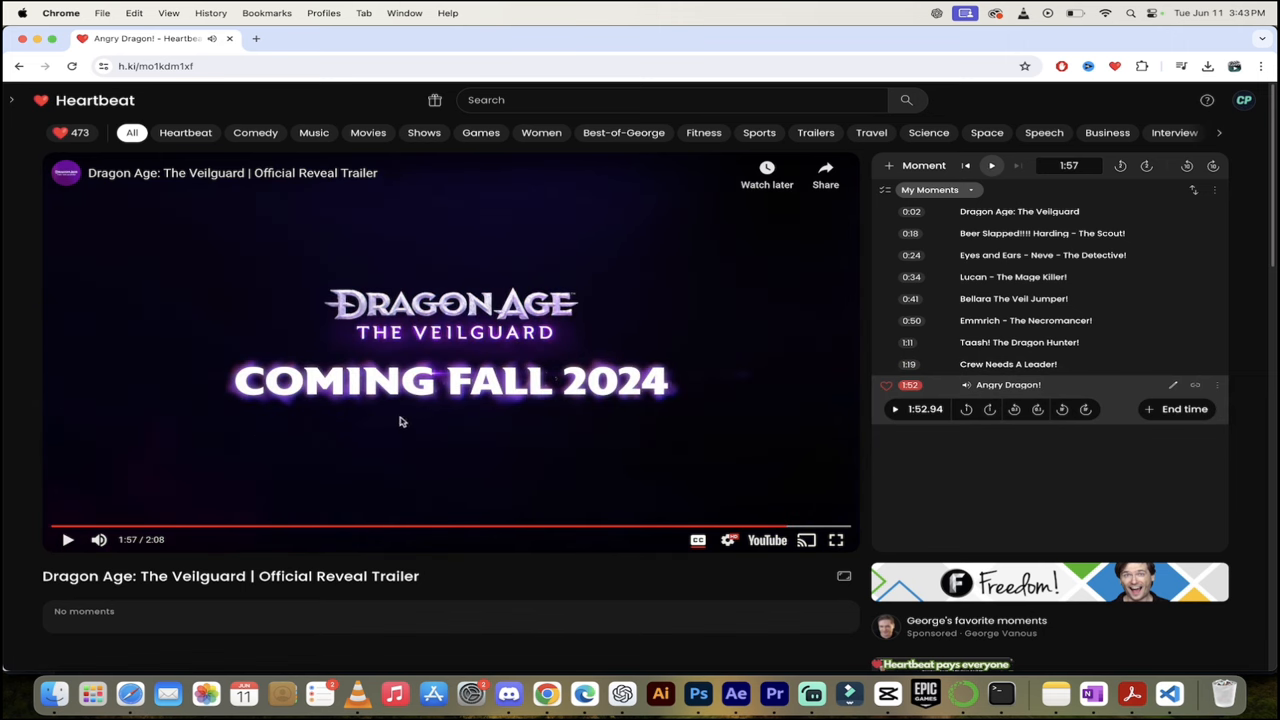